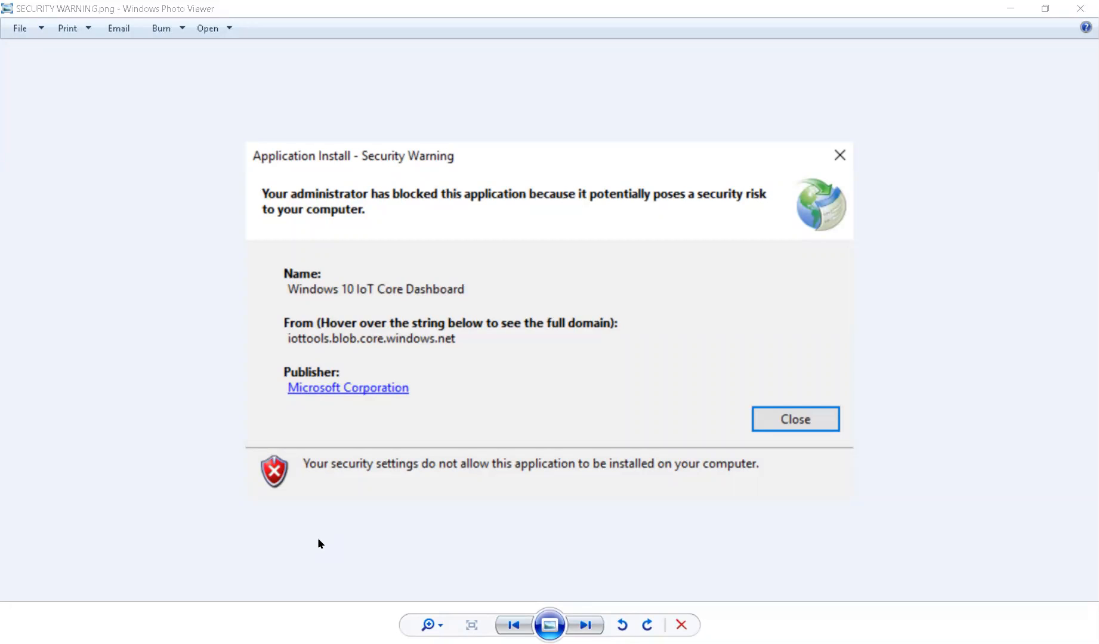
pyautogui.moveTo(531, 242)
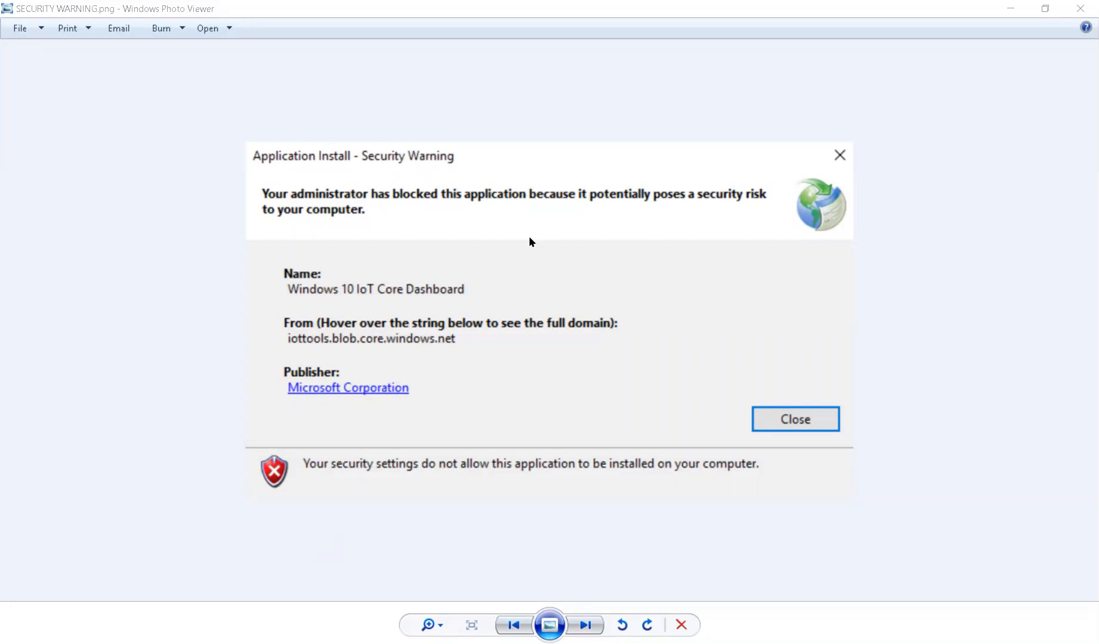
pyautogui.moveTo(371, 203)
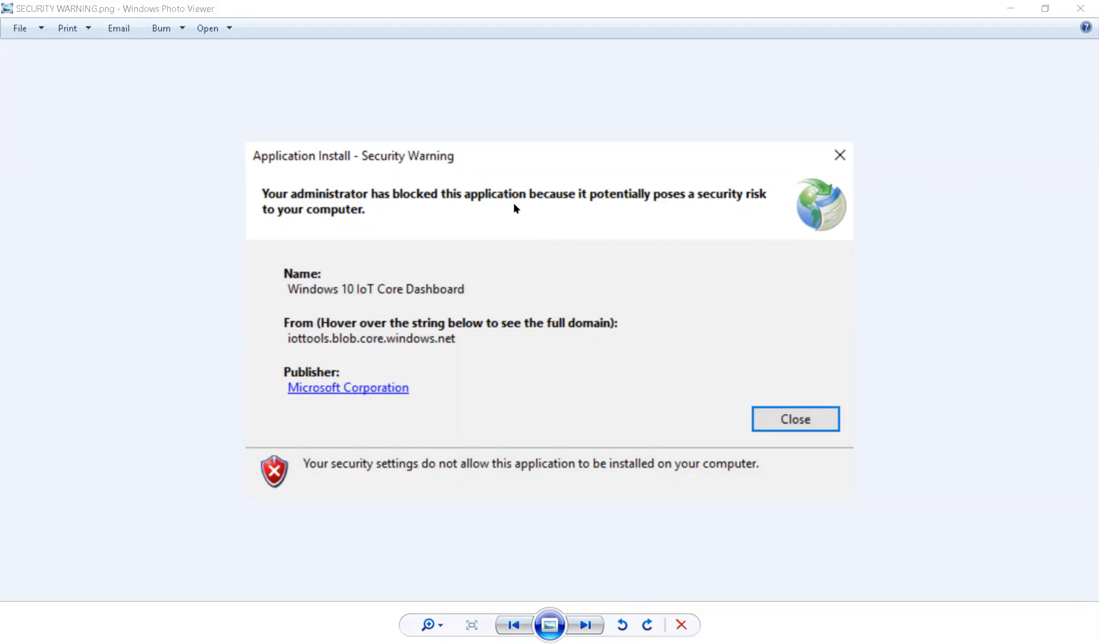
pyautogui.moveTo(676, 202)
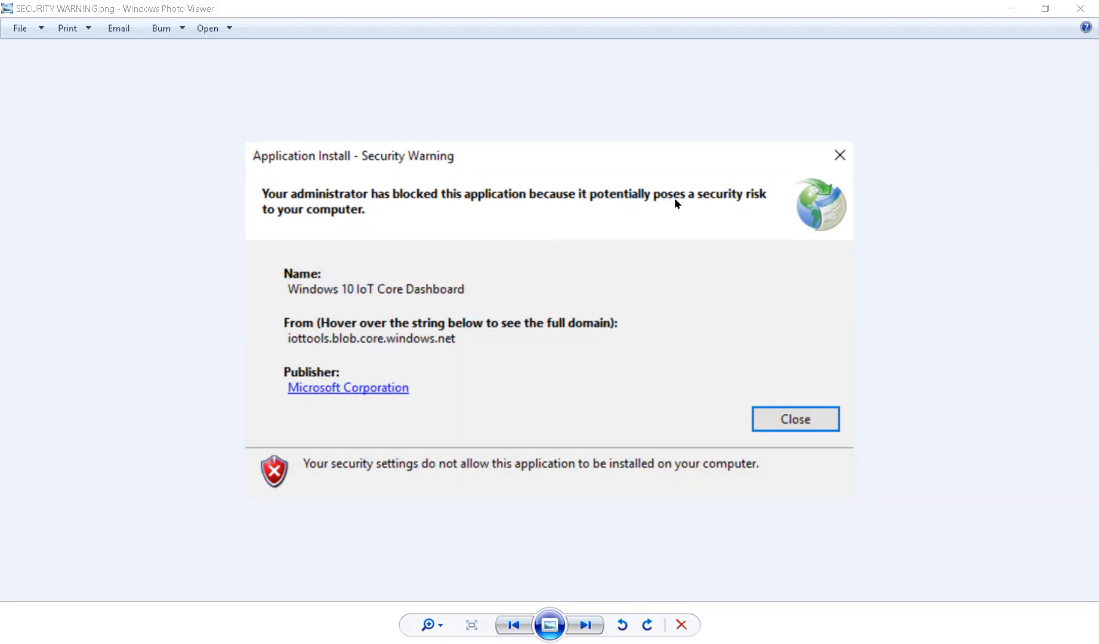
pyautogui.moveTo(452, 238)
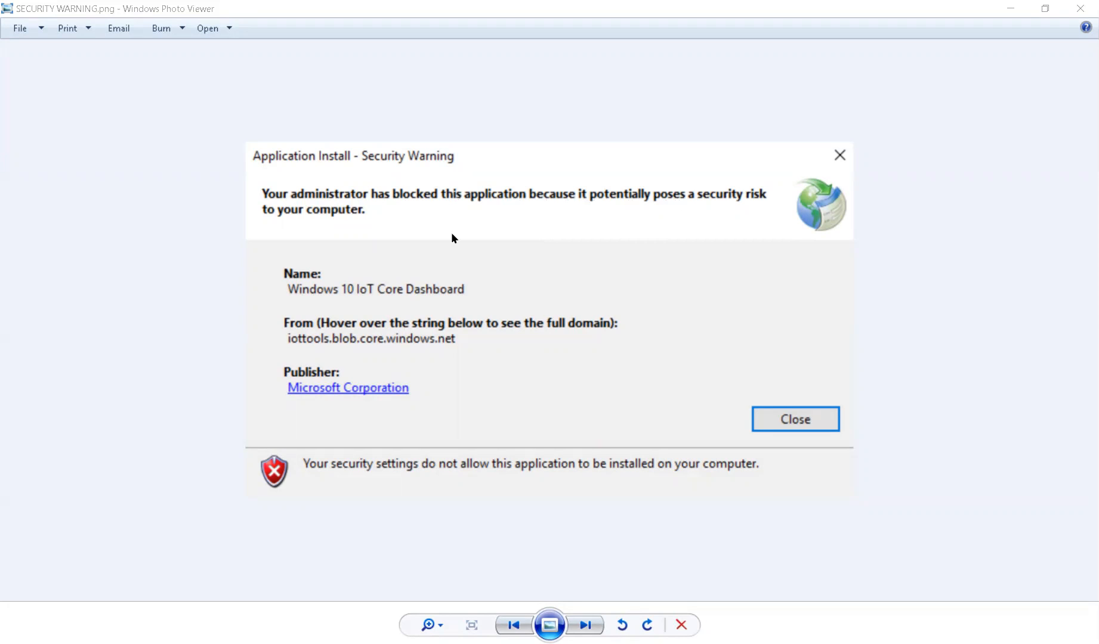
pyautogui.moveTo(322, 460)
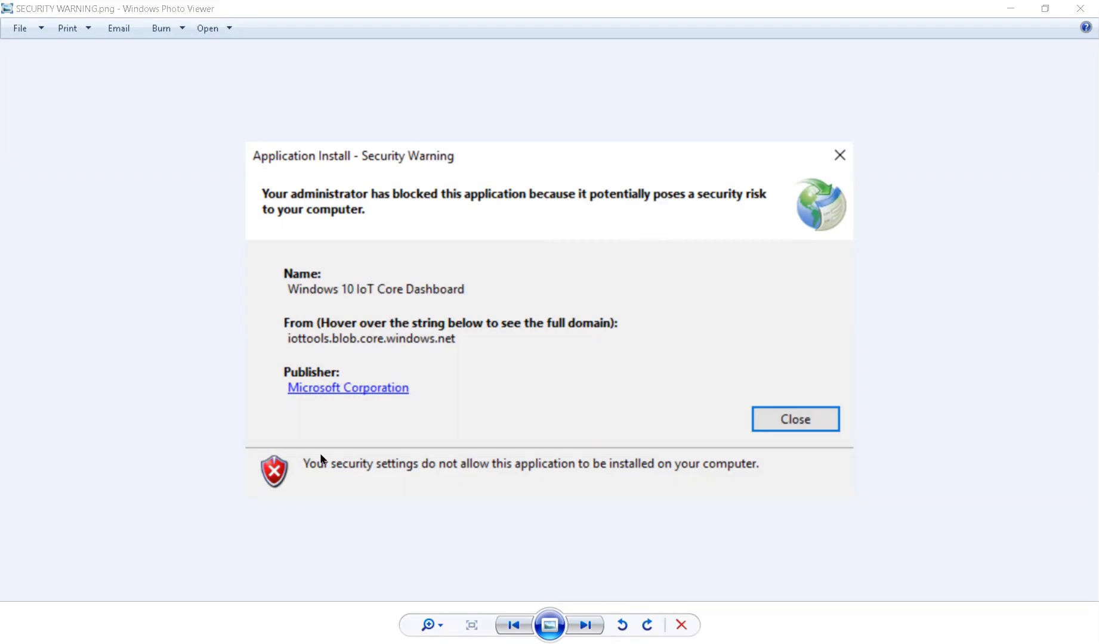
pyautogui.moveTo(283, 478)
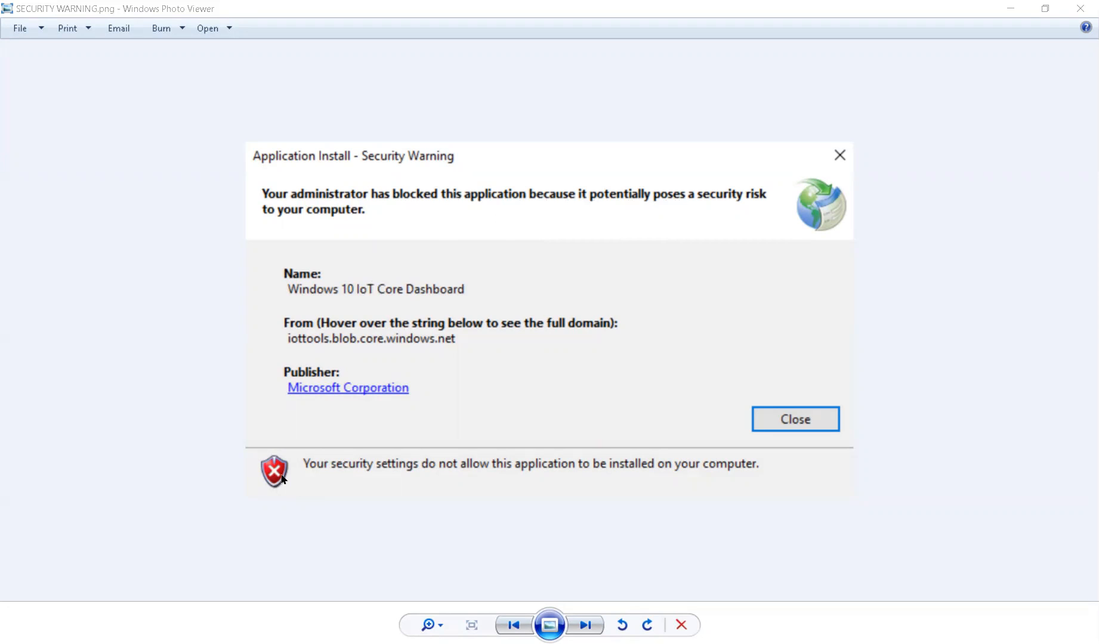
pyautogui.moveTo(311, 486)
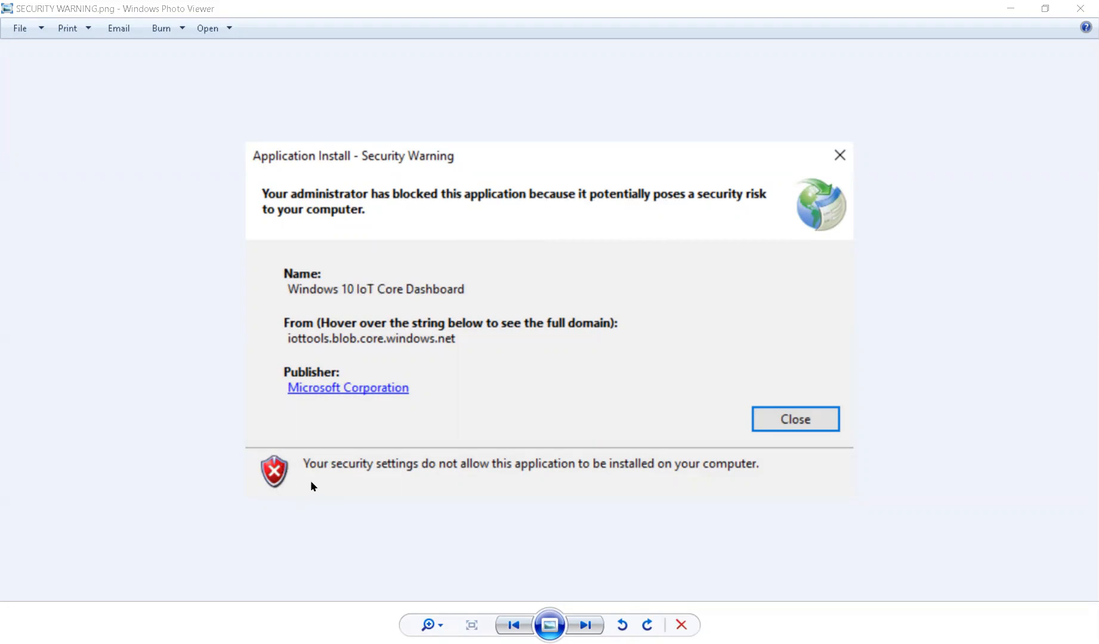
pyautogui.moveTo(507, 495)
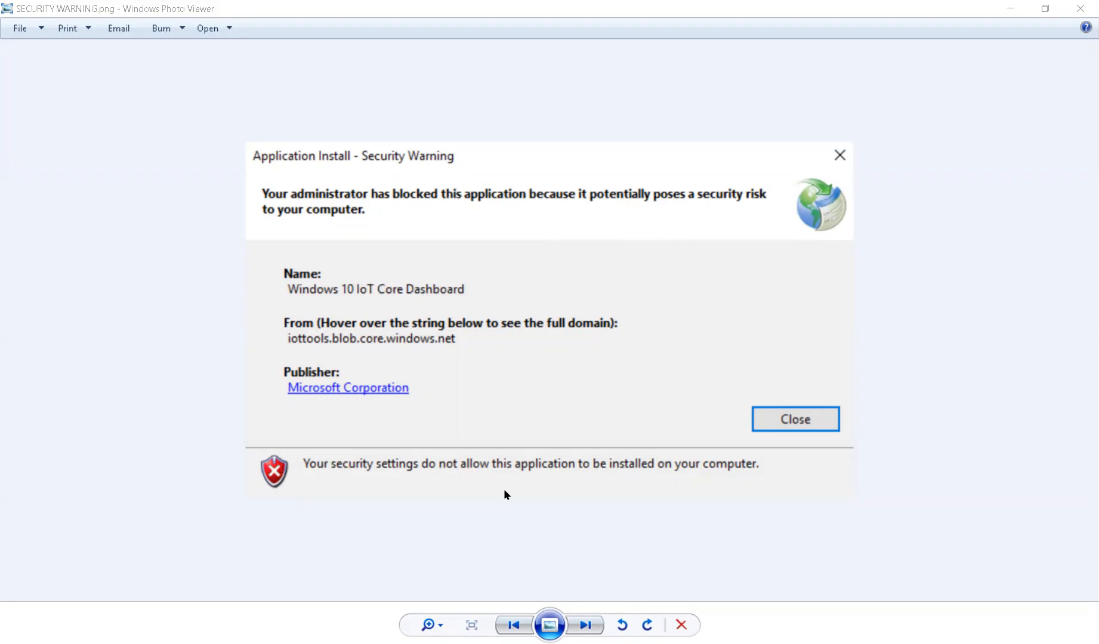
pyautogui.moveTo(568, 471)
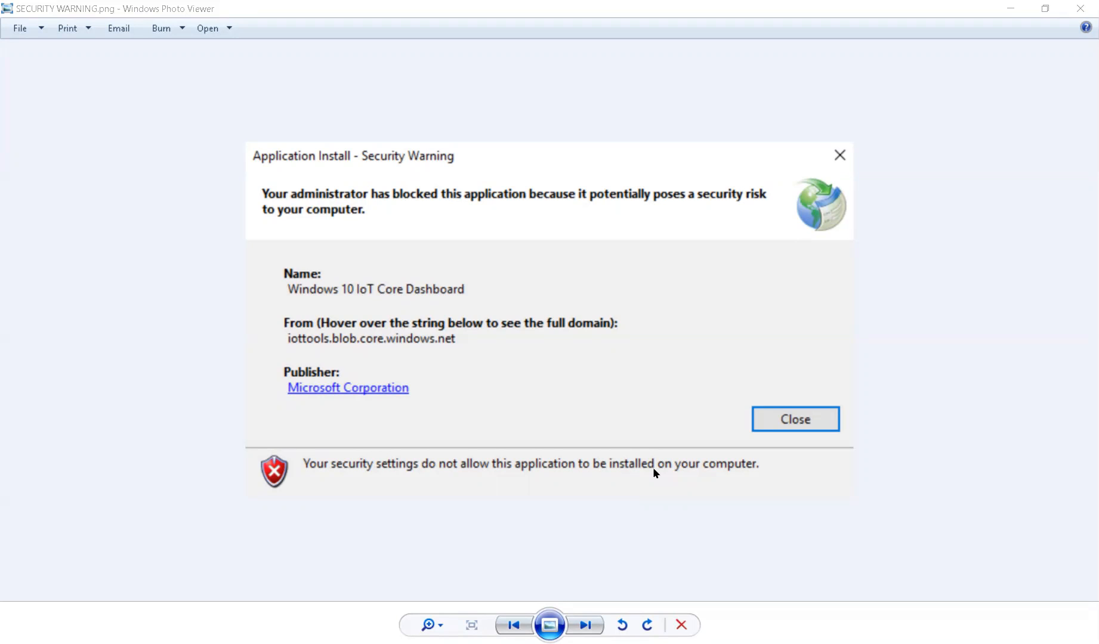
pyautogui.moveTo(423, 605)
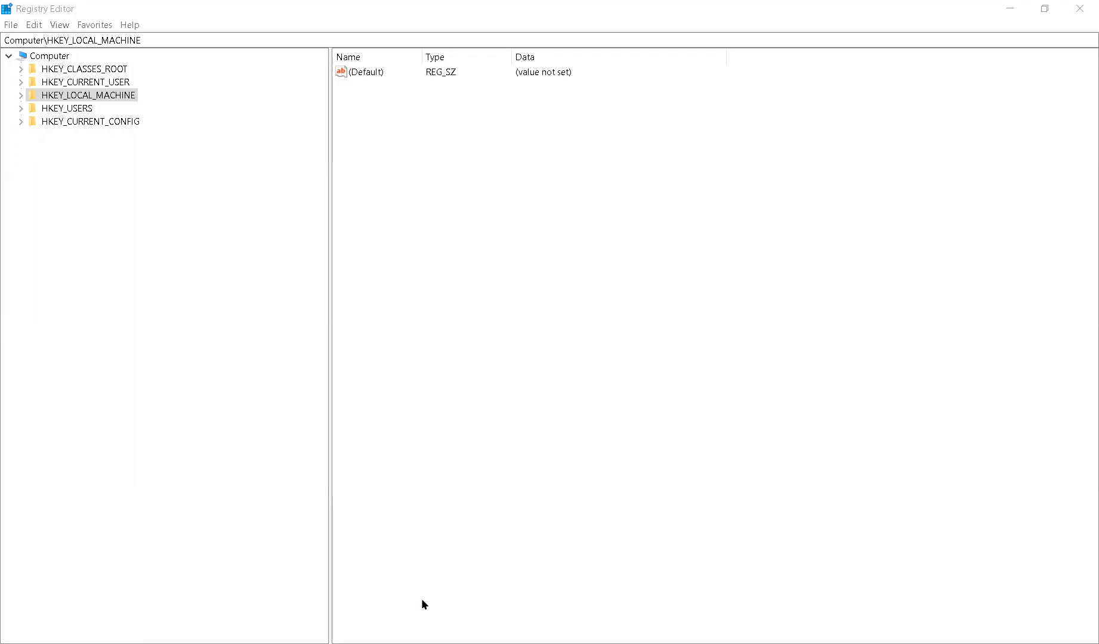
pyautogui.moveTo(307, 74)
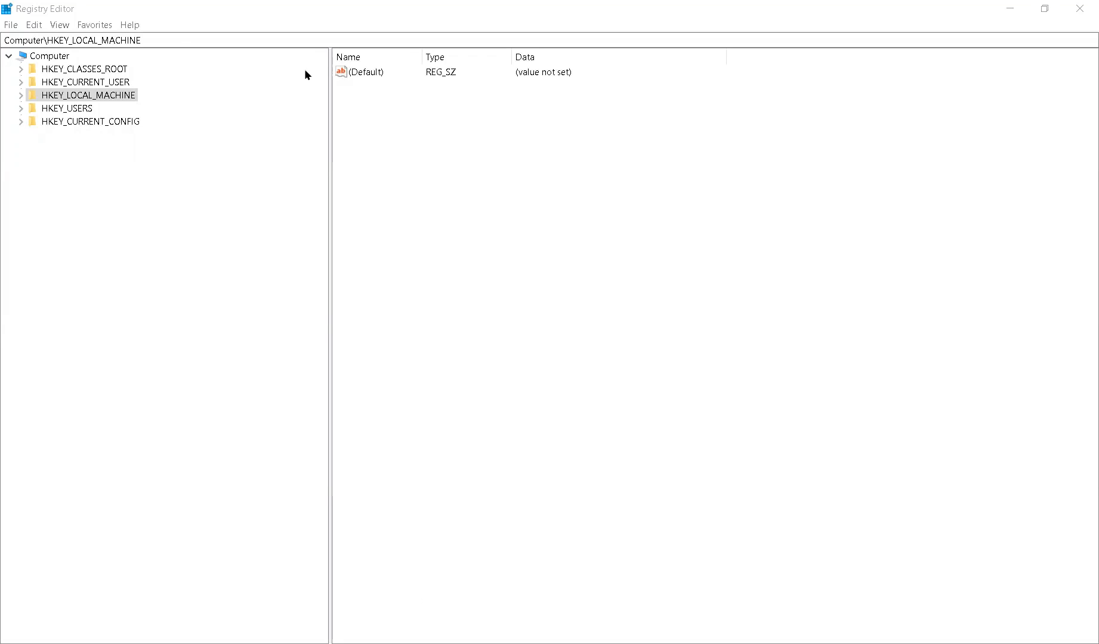
pyautogui.moveTo(424, 165)
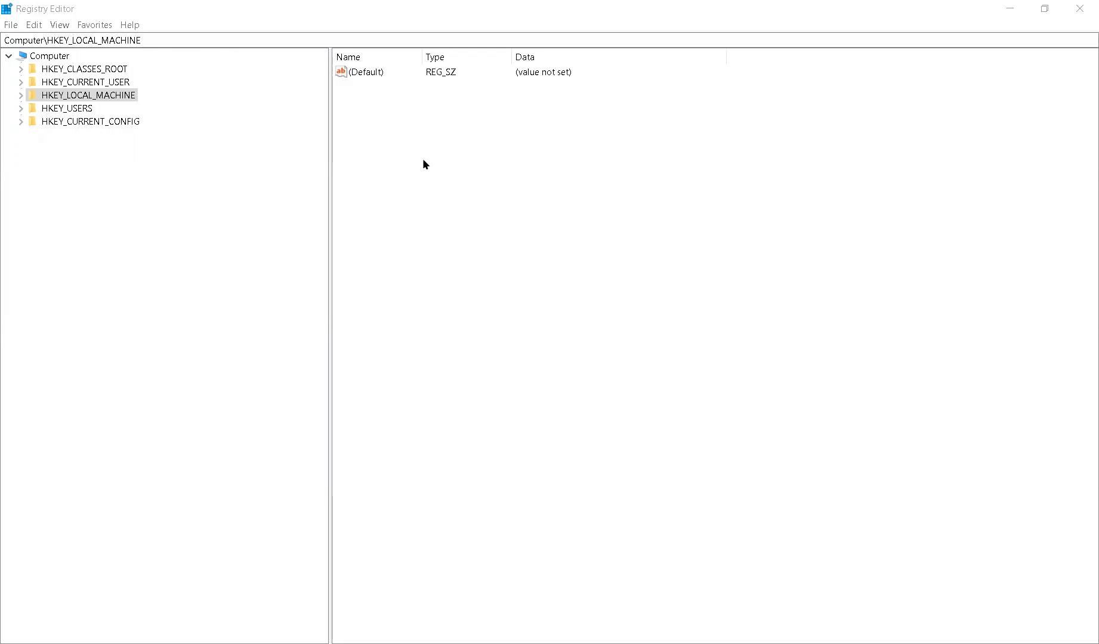
pyautogui.moveTo(435, 163)
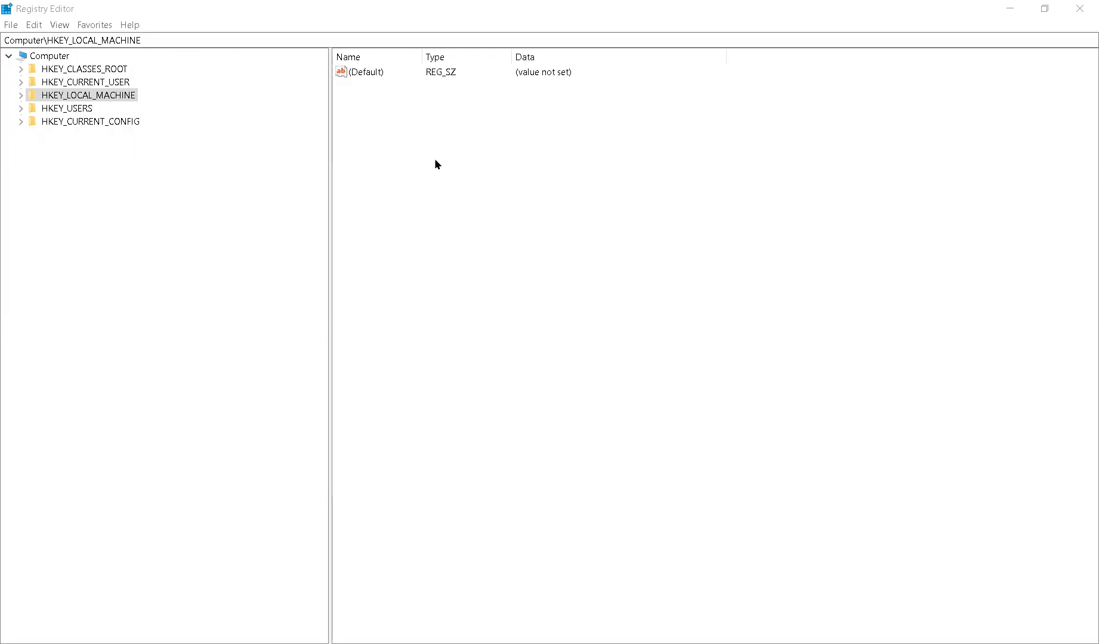
pyautogui.moveTo(325, 165)
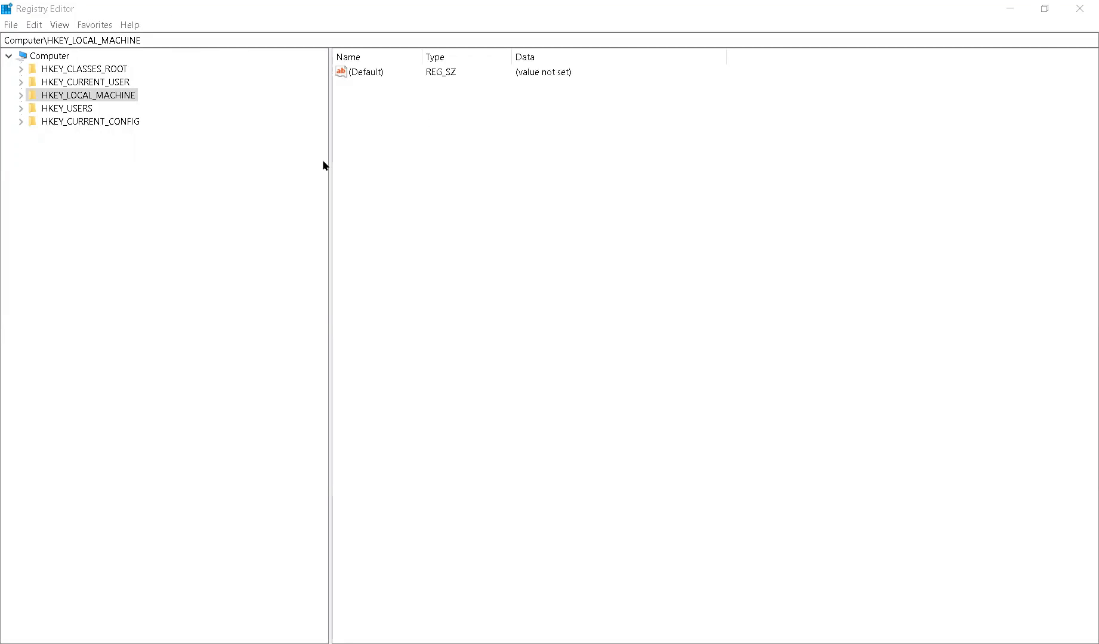
pyautogui.moveTo(68, 105)
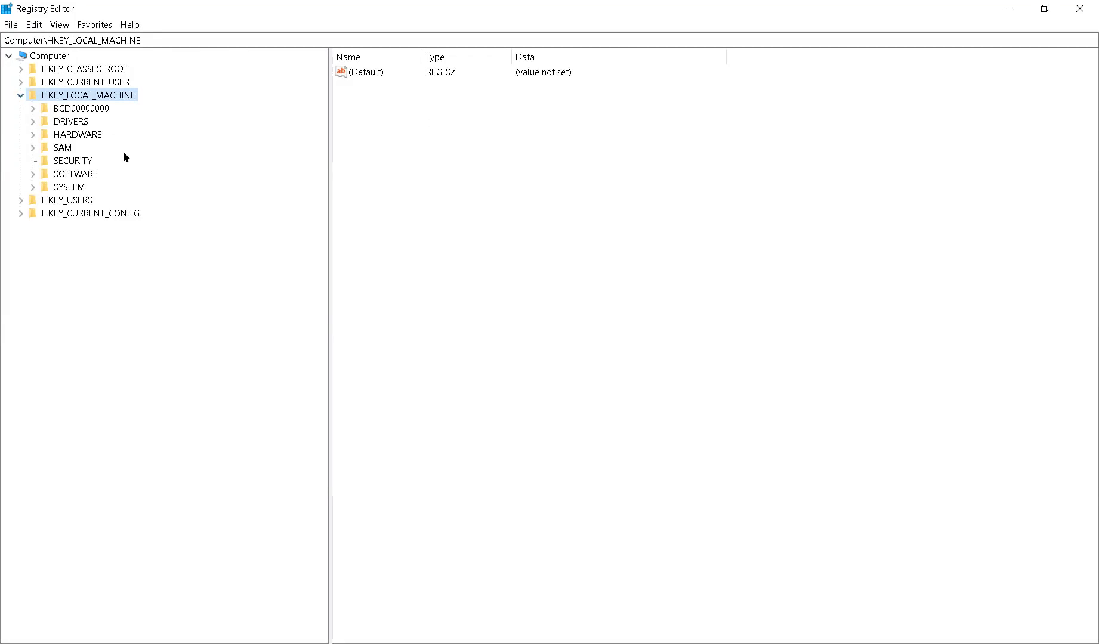
pyautogui.moveTo(110, 172)
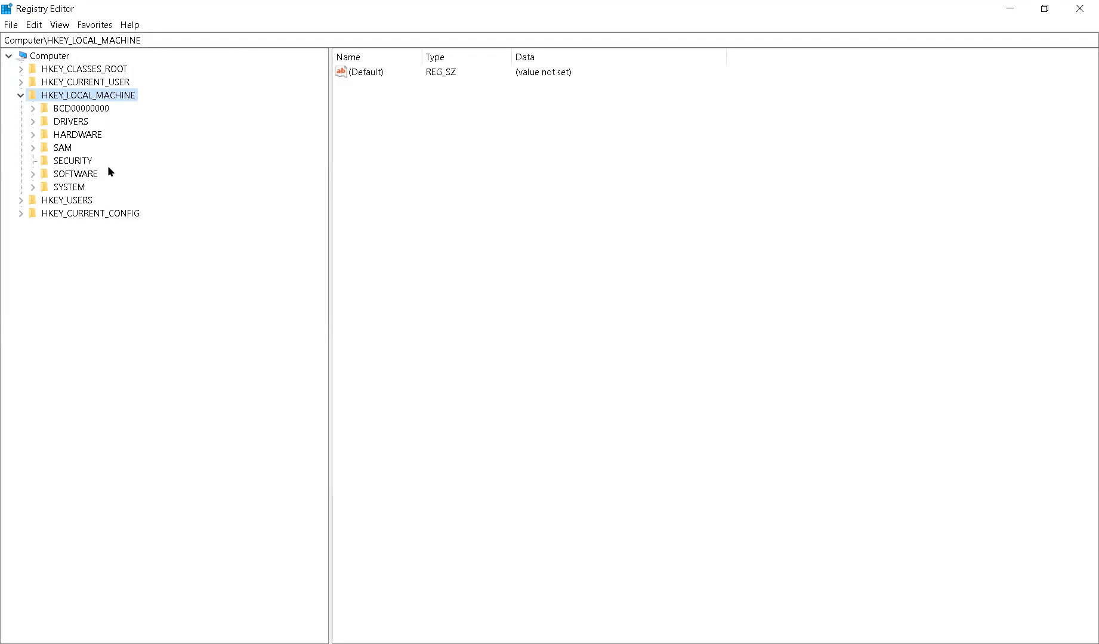
pyautogui.moveTo(74, 96)
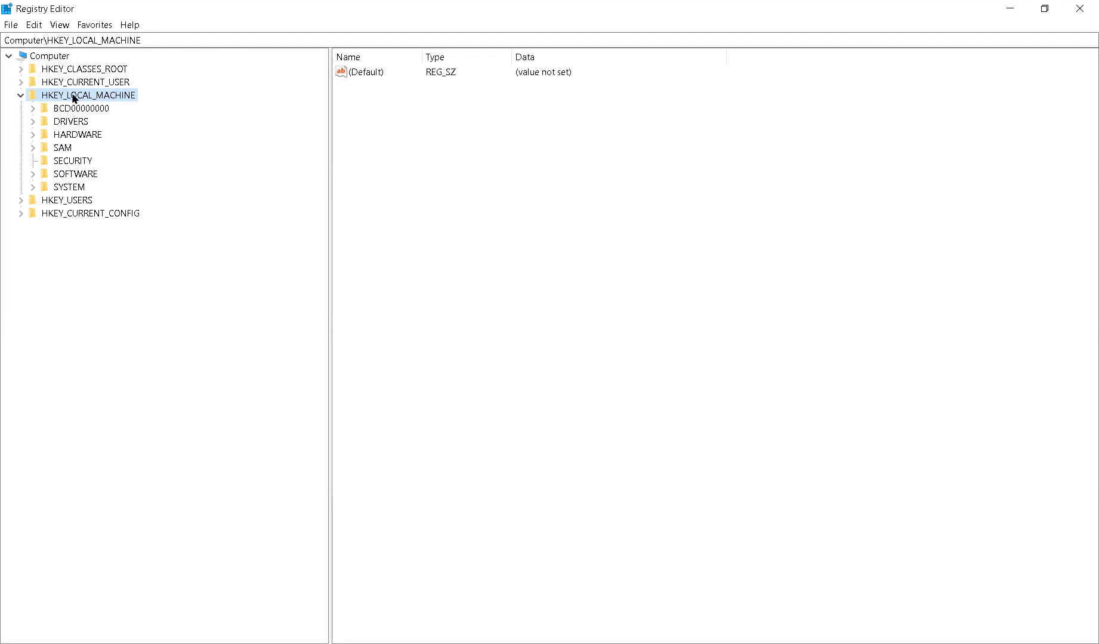
pyautogui.moveTo(90, 99)
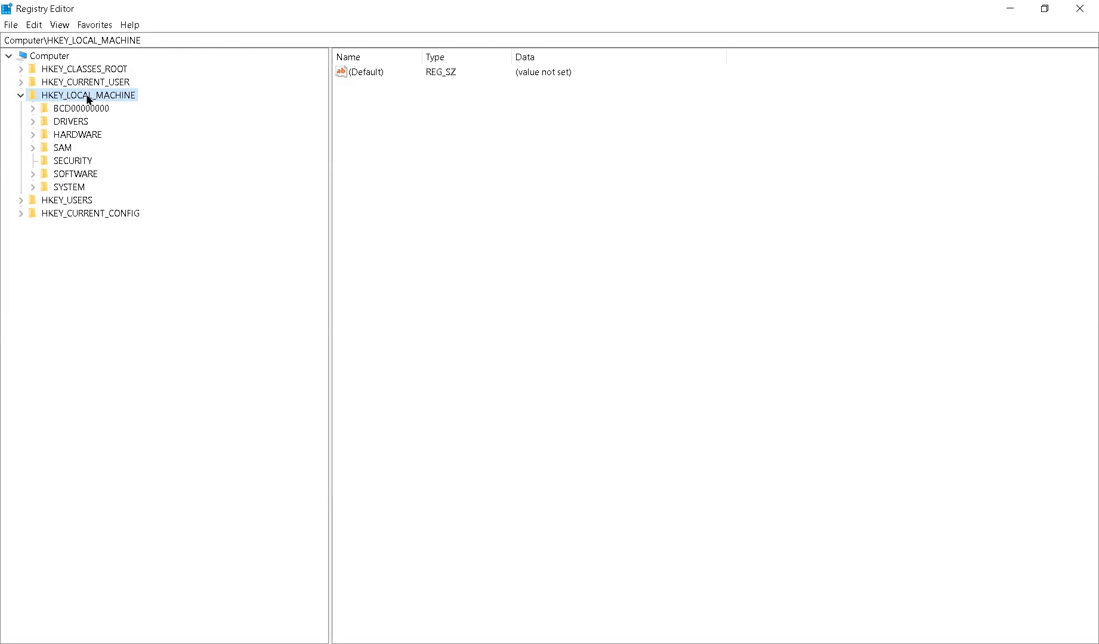
pyautogui.moveTo(37, 179)
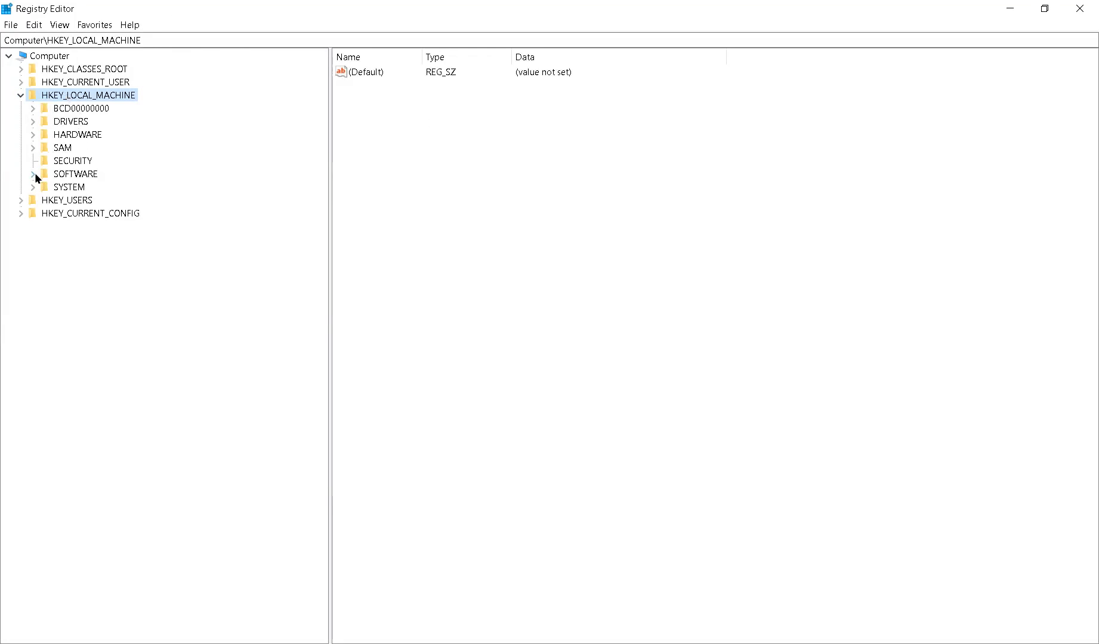
# Step: Expand the SOFTWARE key and then the .NETFramework key within it
pyautogui.click(33, 174)
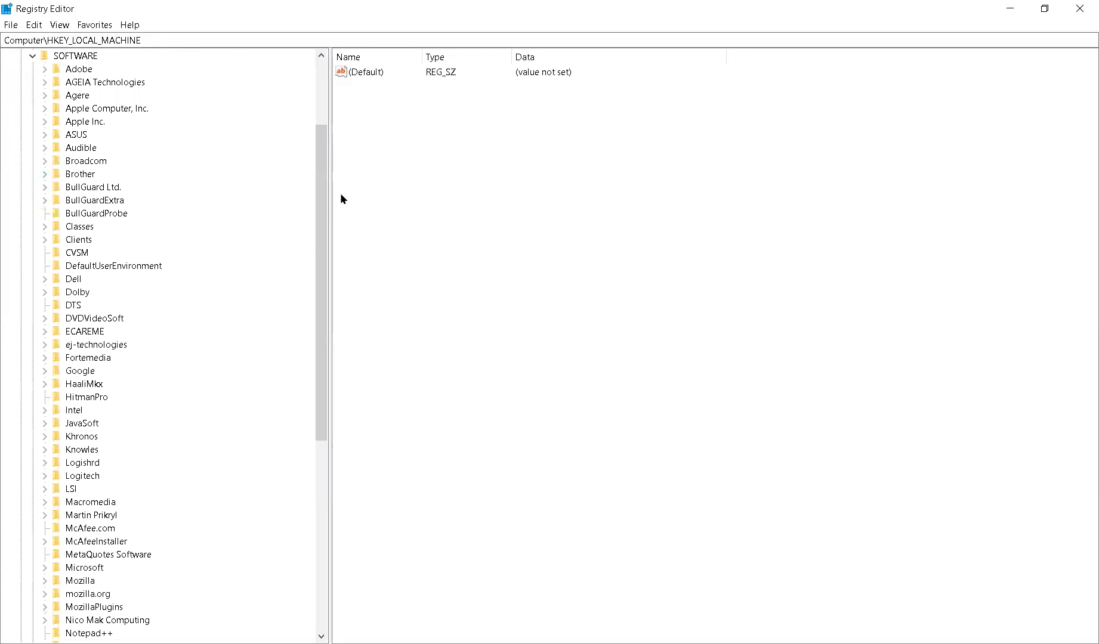
pyautogui.scroll(-3)
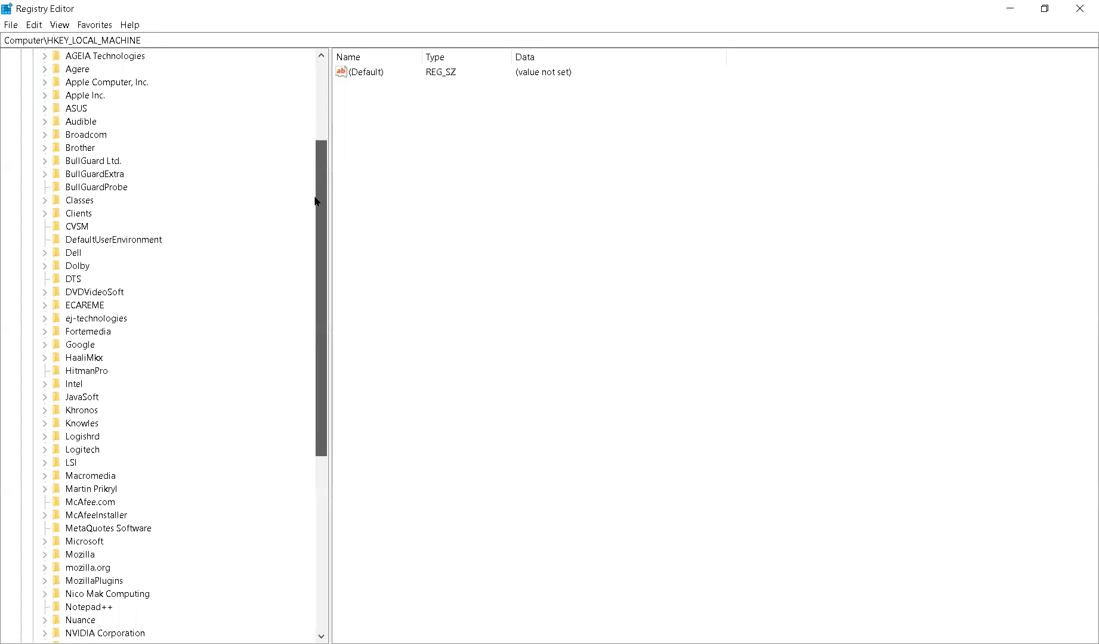
pyautogui.scroll(-3)
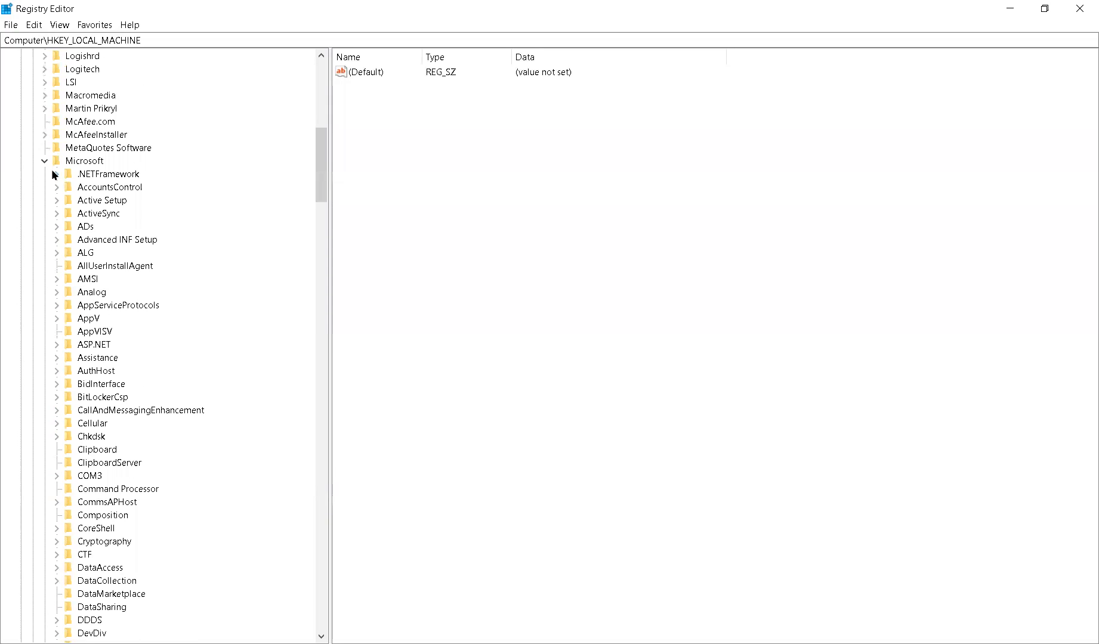
pyautogui.click(57, 174)
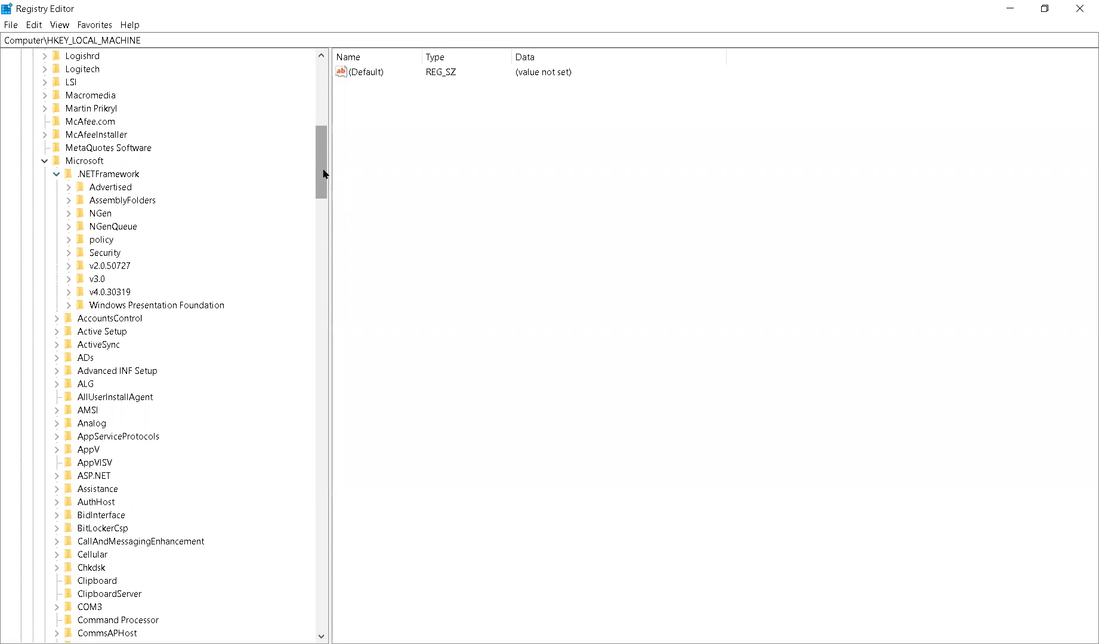
pyautogui.scroll(-3)
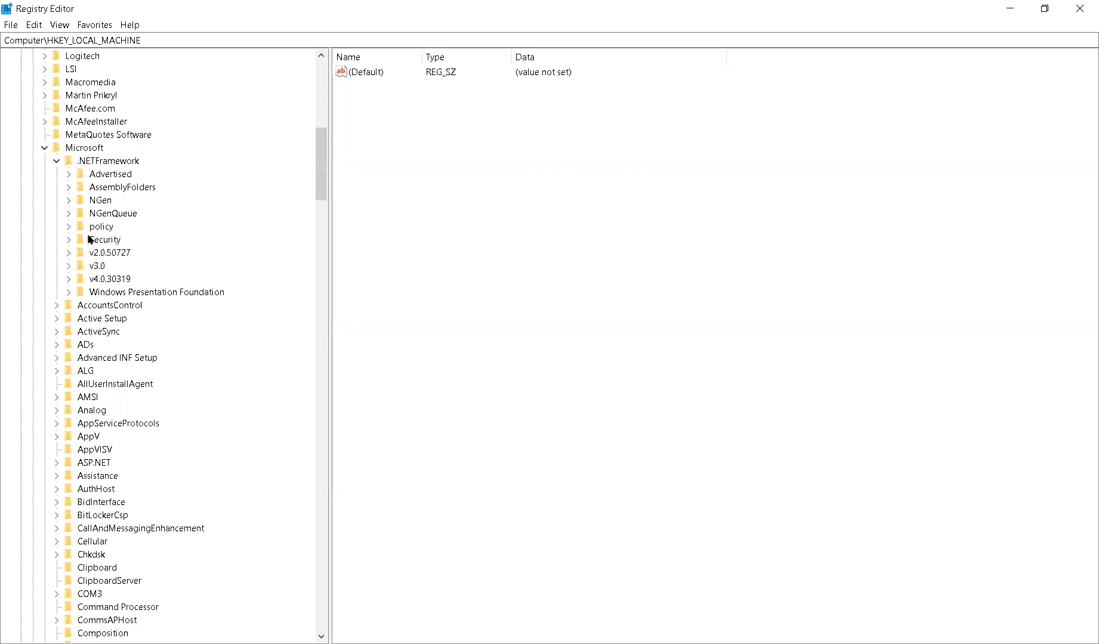
# Step: Expand Security and TrustManager, then select the PromptingLevel key to show its values
pyautogui.click(69, 239)
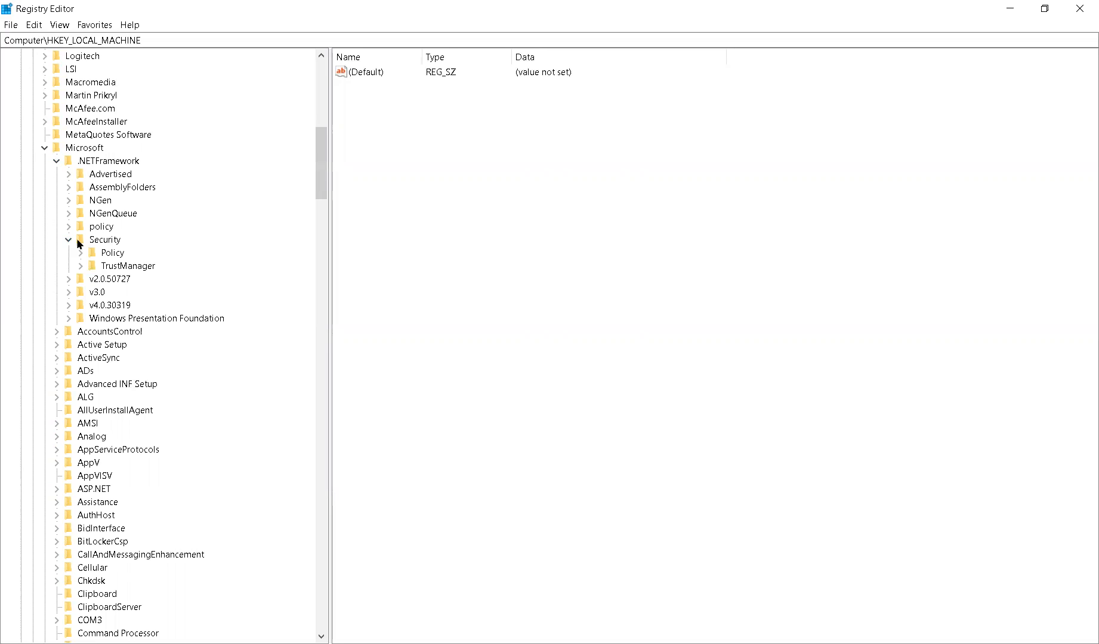
pyautogui.click(80, 267)
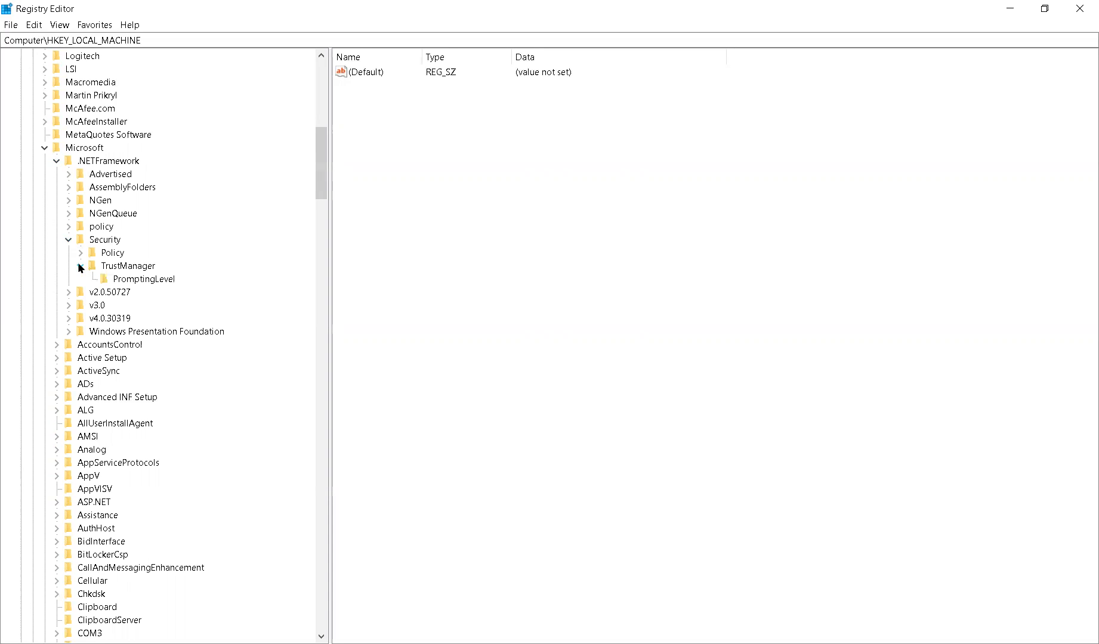
pyautogui.click(81, 266)
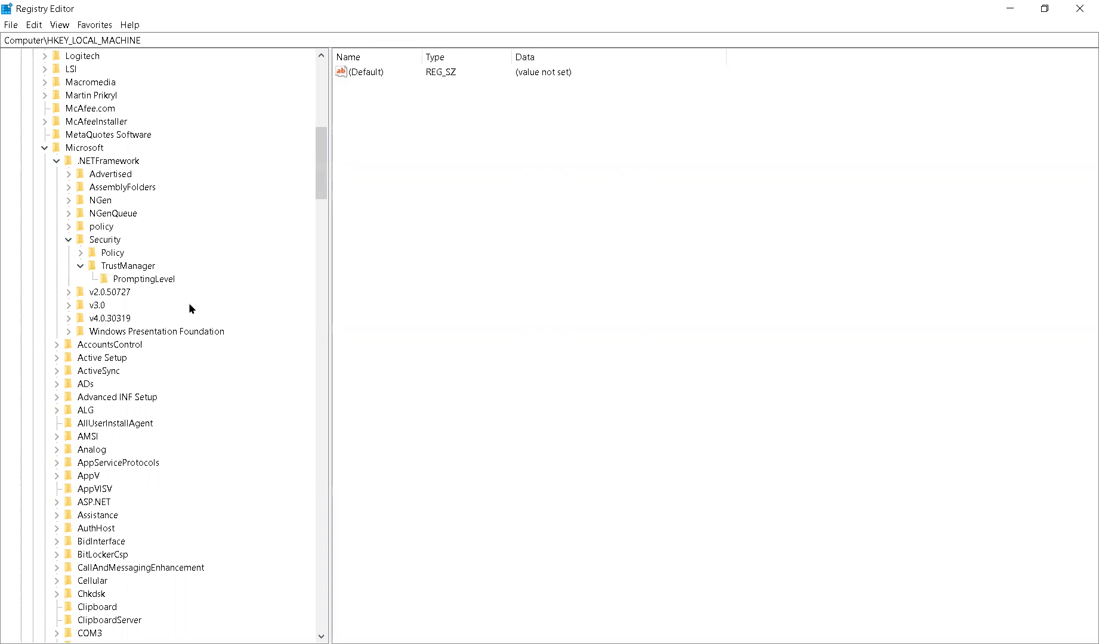
pyautogui.click(147, 278)
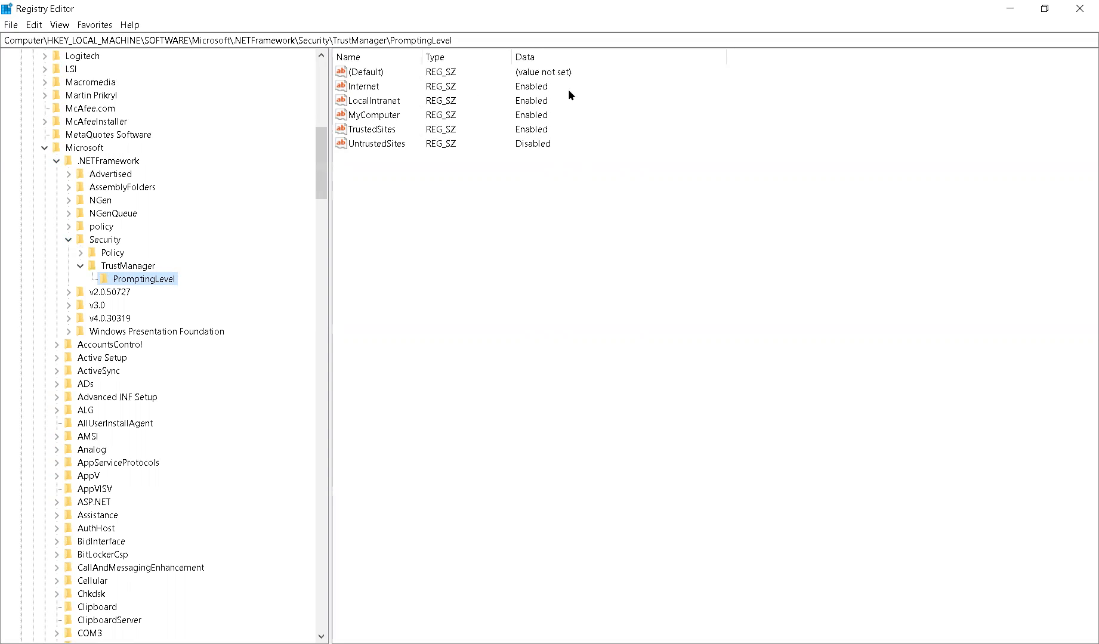
pyautogui.moveTo(539, 105)
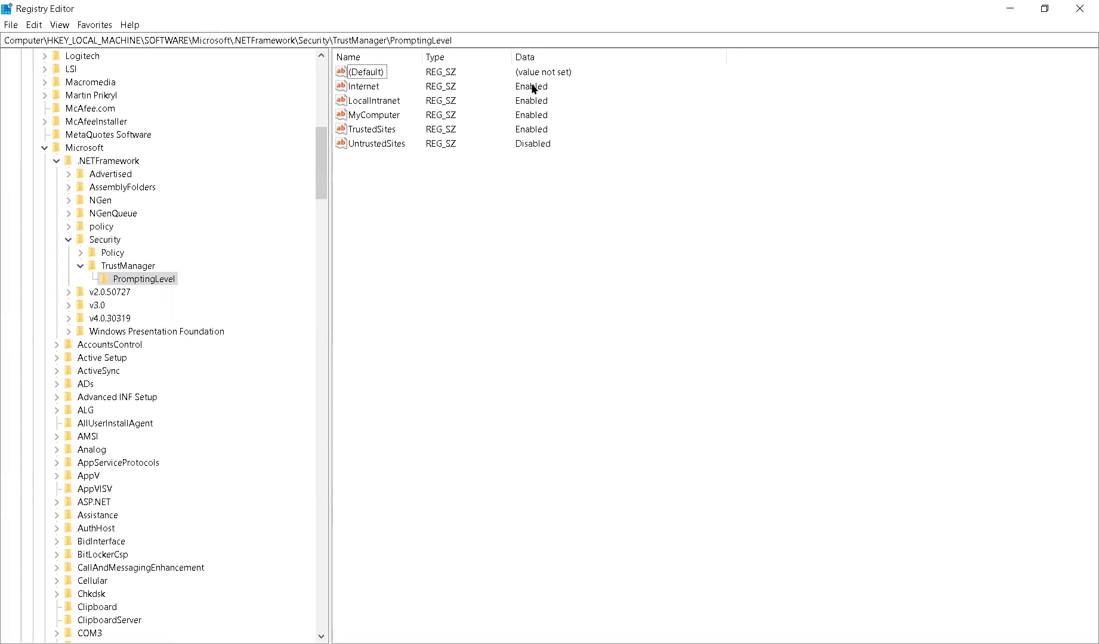
pyautogui.moveTo(363, 90)
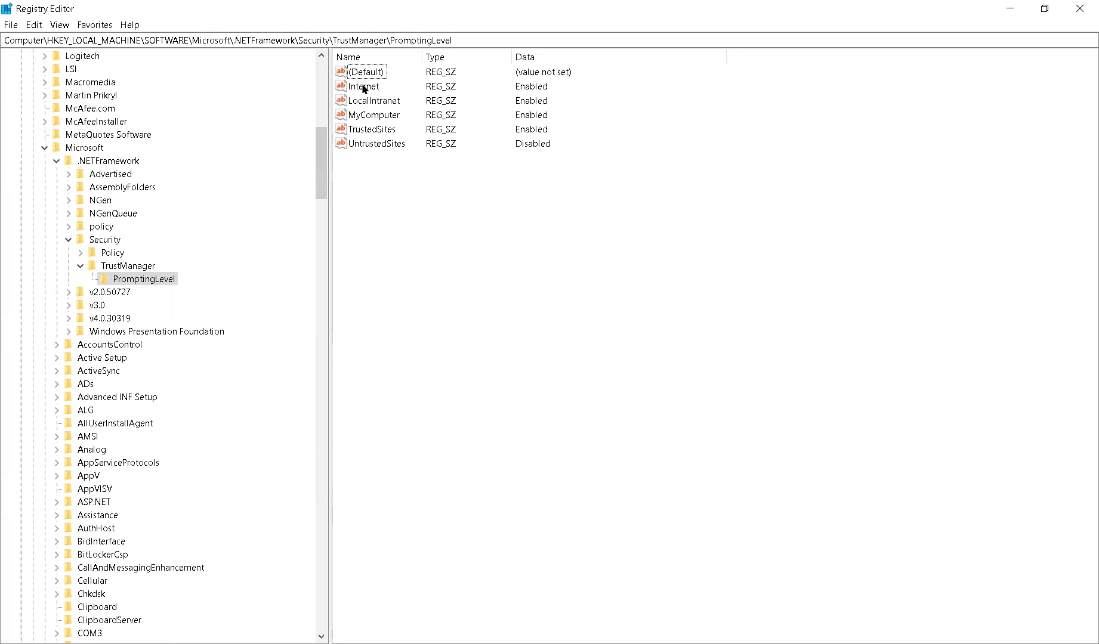
pyautogui.doubleClick(364, 86)
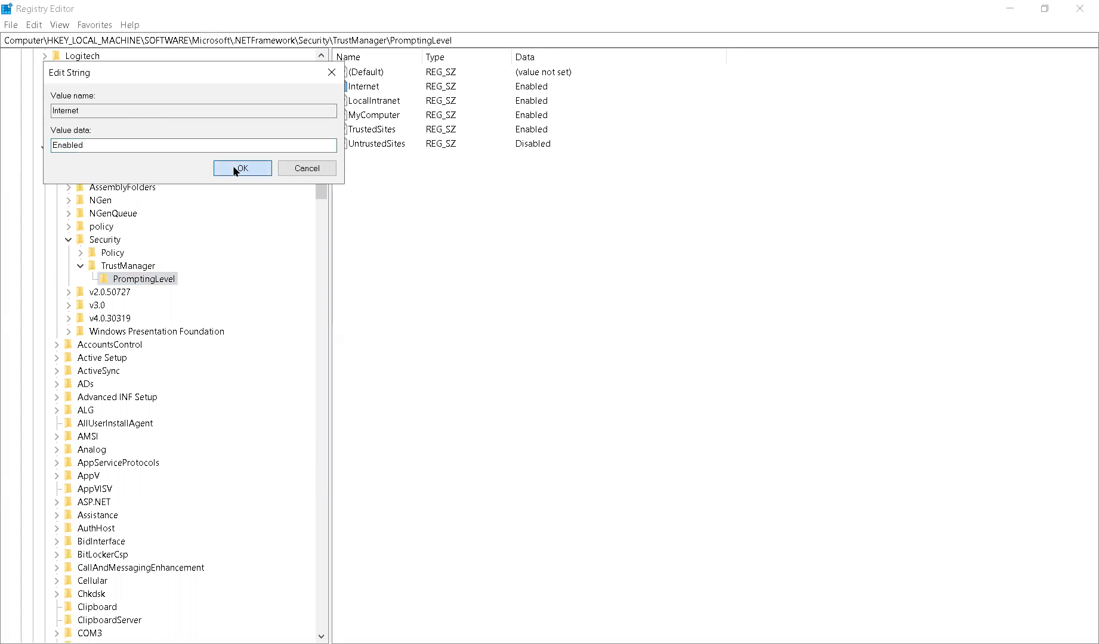
pyautogui.click(242, 168)
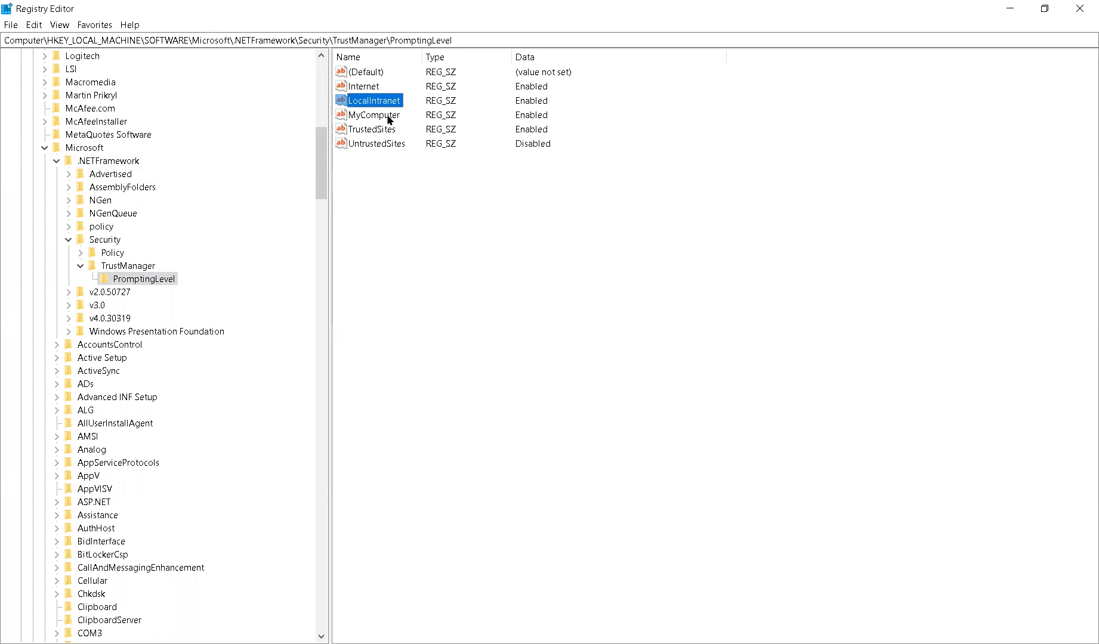
pyautogui.click(372, 128)
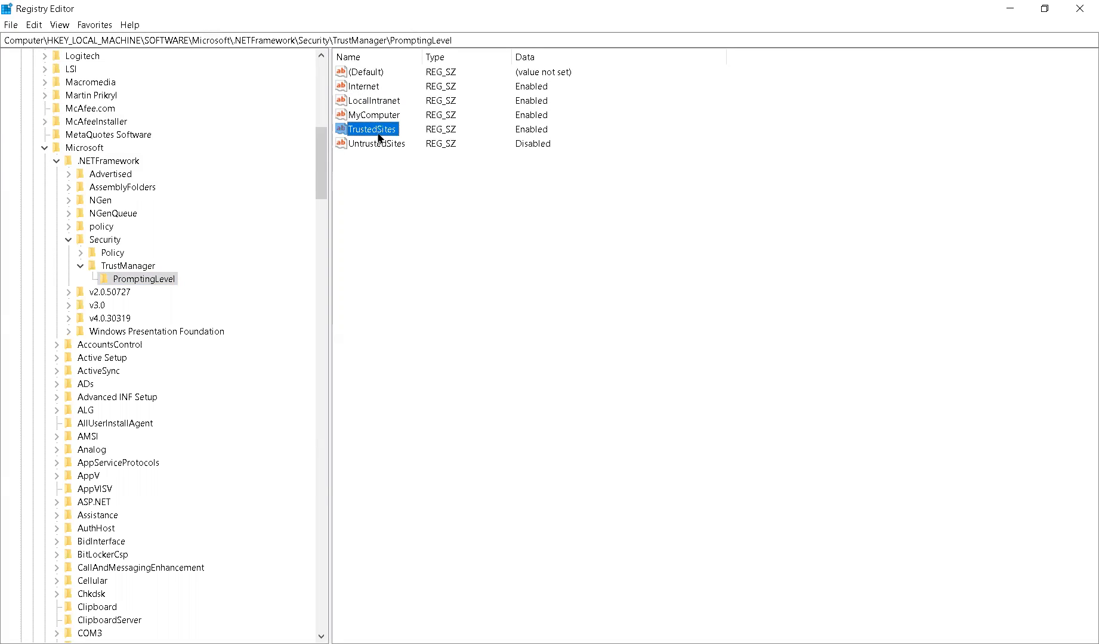
pyautogui.moveTo(415, 183)
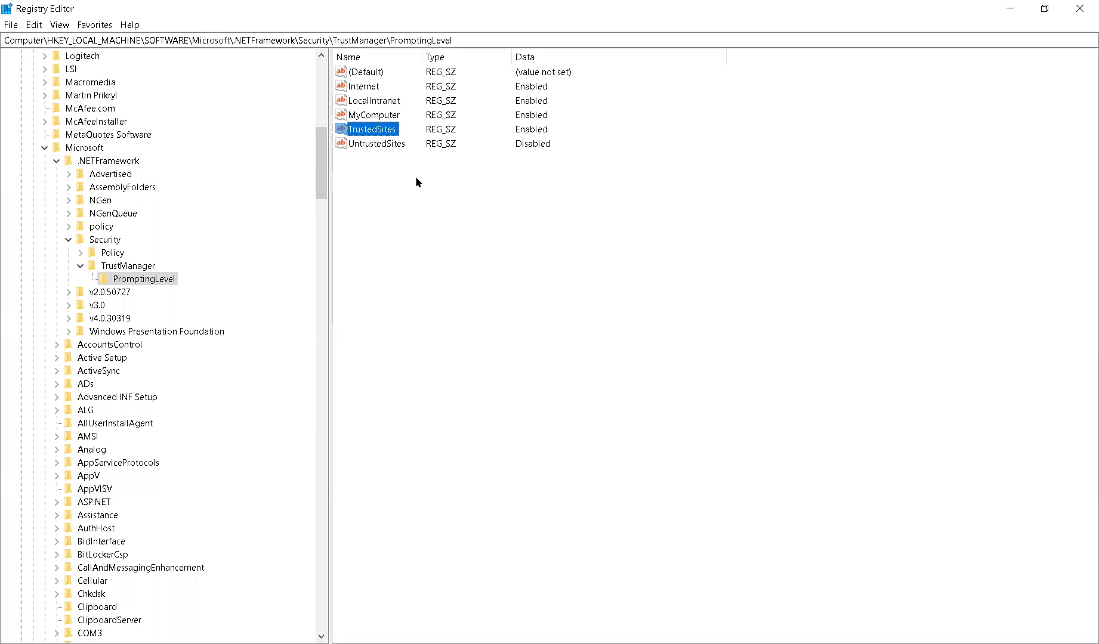
pyautogui.moveTo(404, 161)
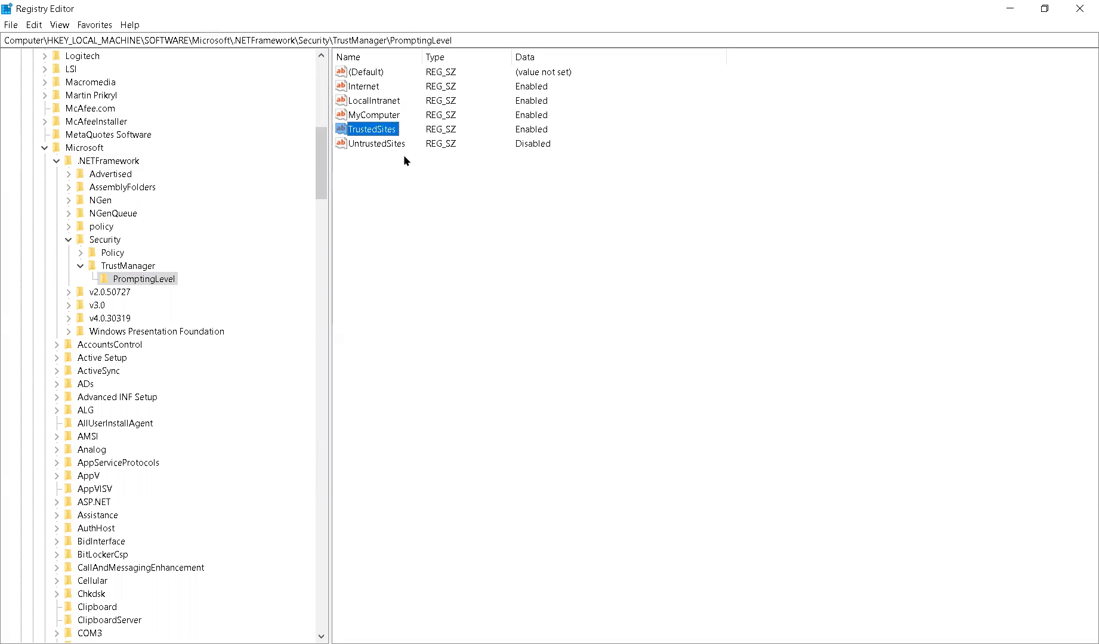
pyautogui.click(378, 143)
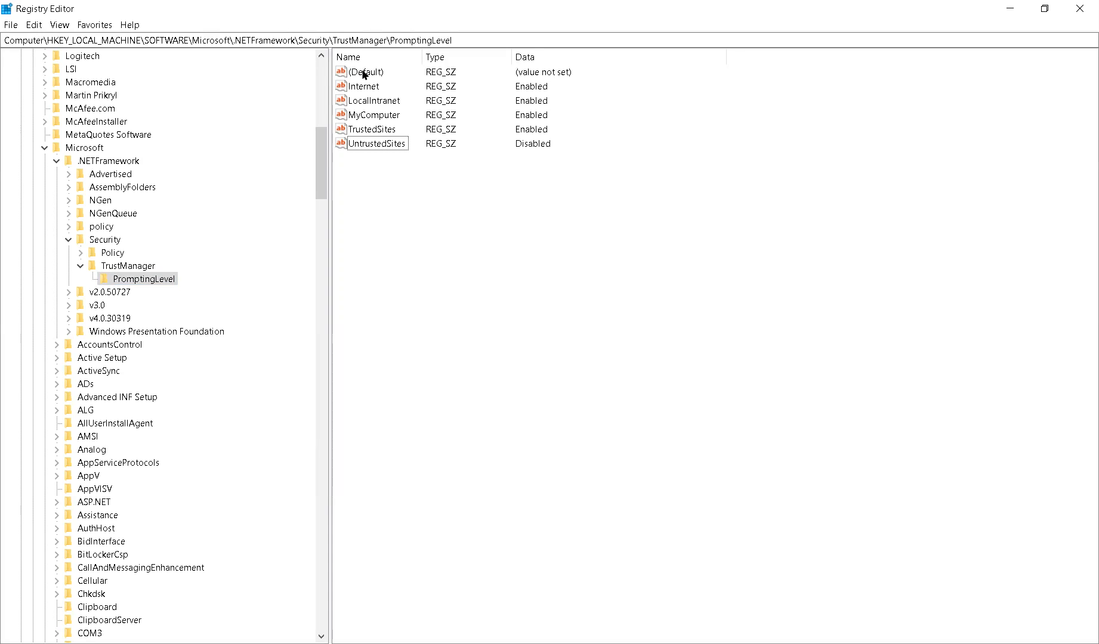
pyautogui.moveTo(370, 89)
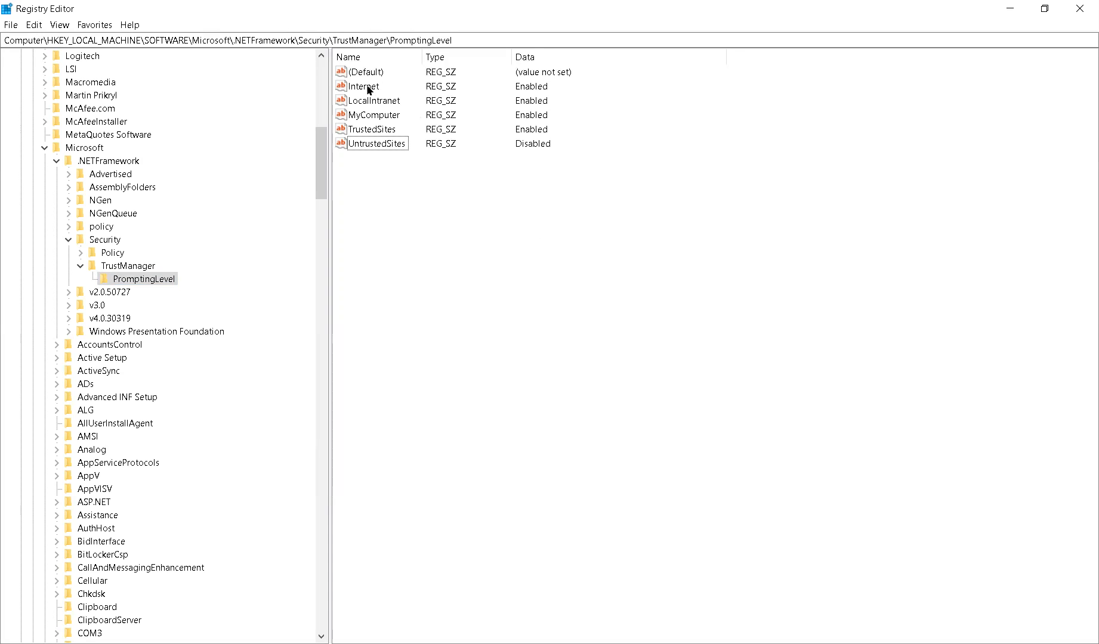
pyautogui.click(364, 86)
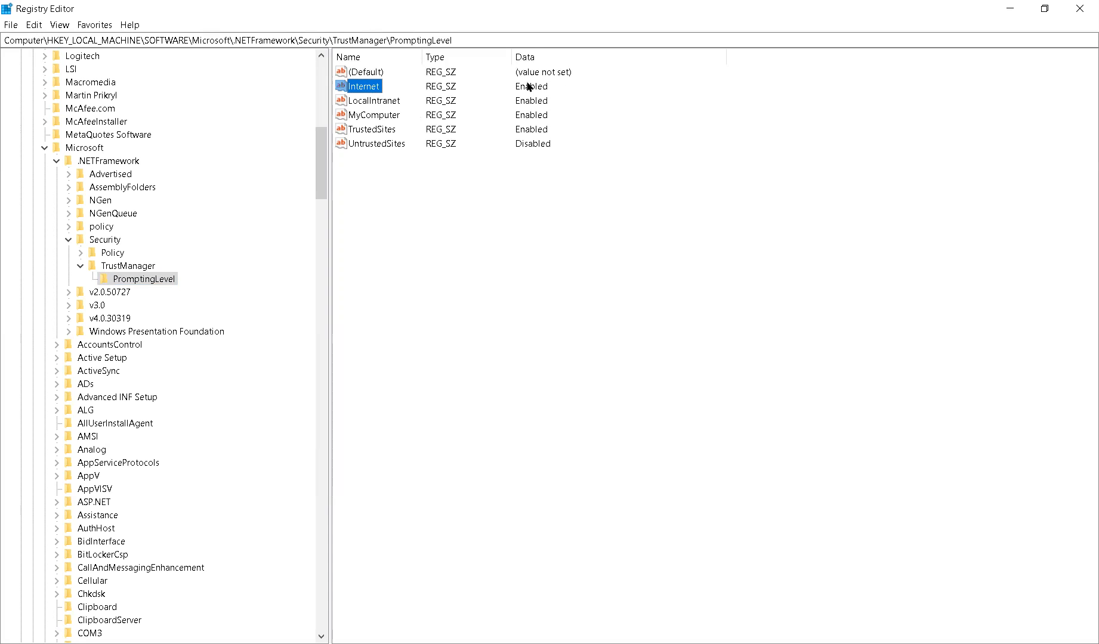
pyautogui.doubleClick(364, 86)
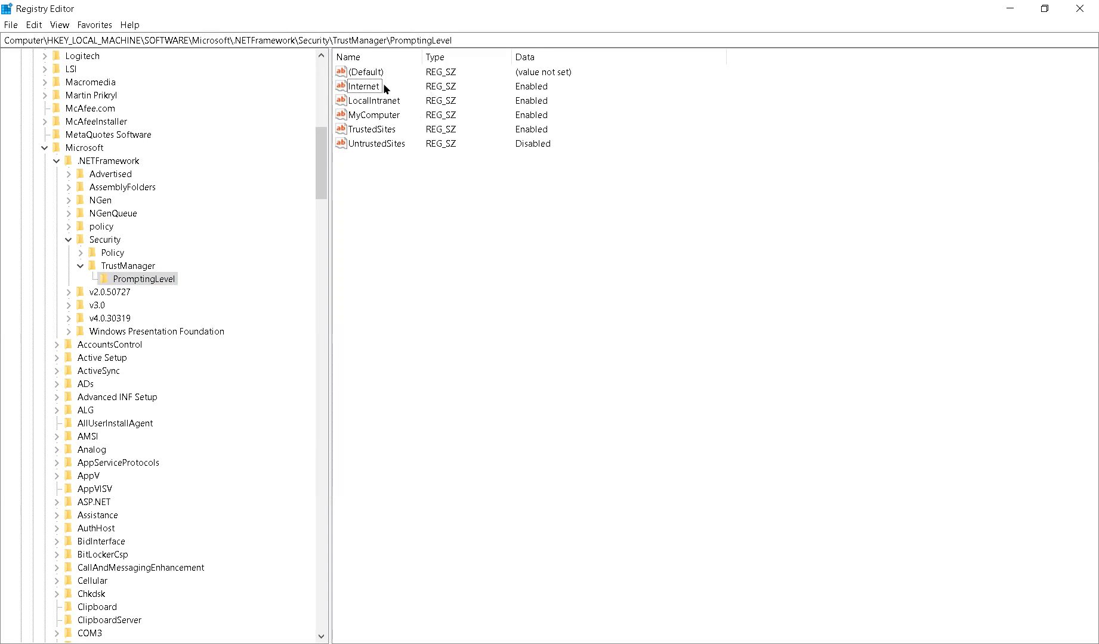
pyautogui.click(364, 86)
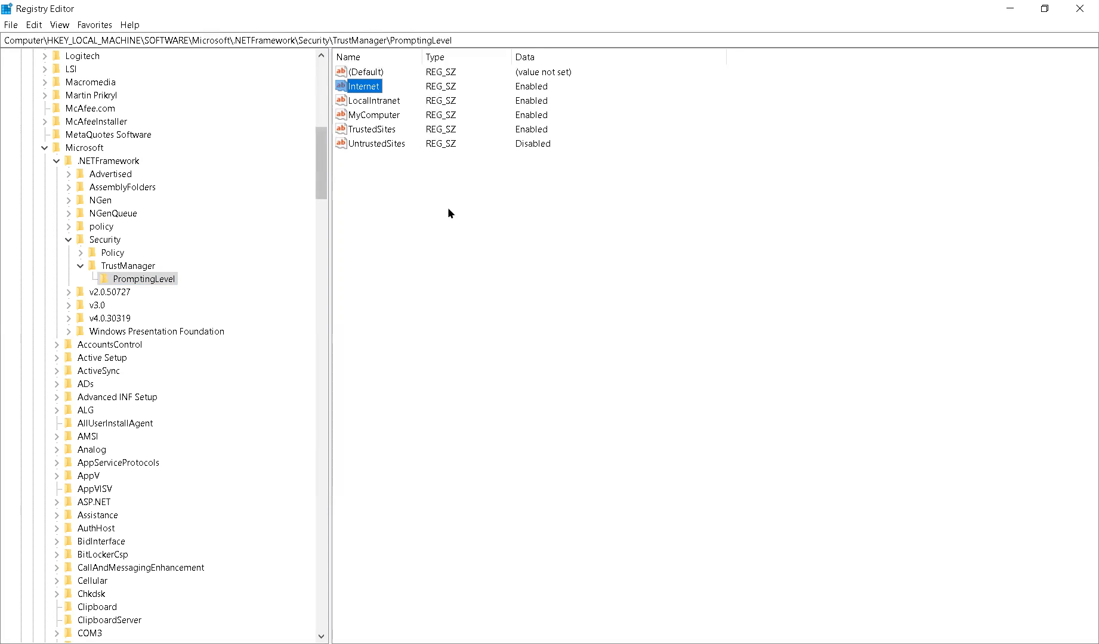
pyautogui.moveTo(412, 235)
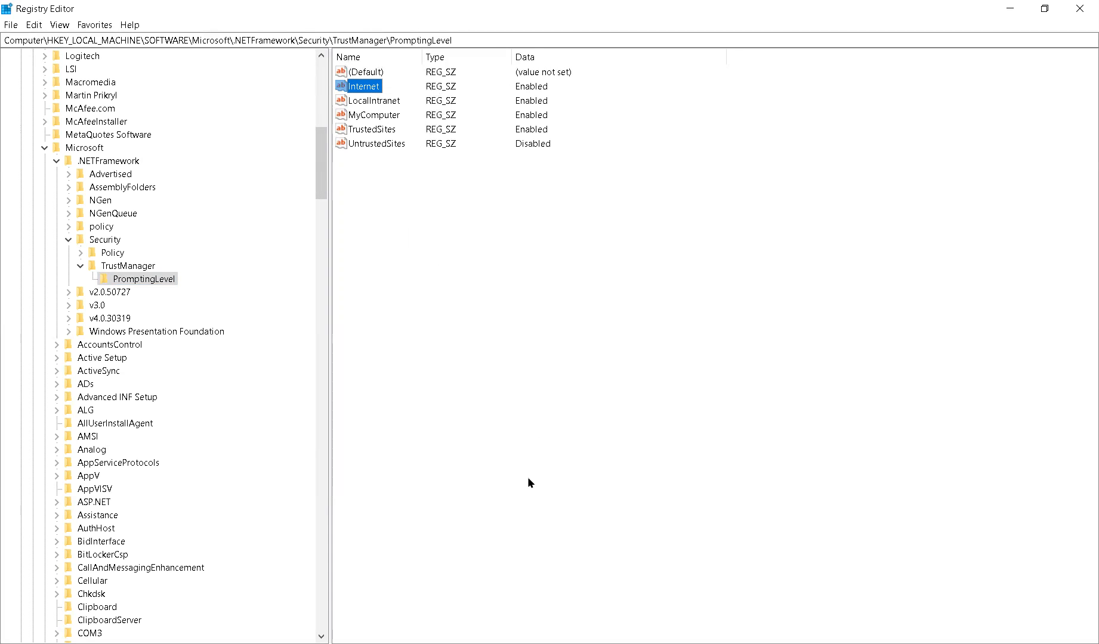
pyautogui.moveTo(396, 623)
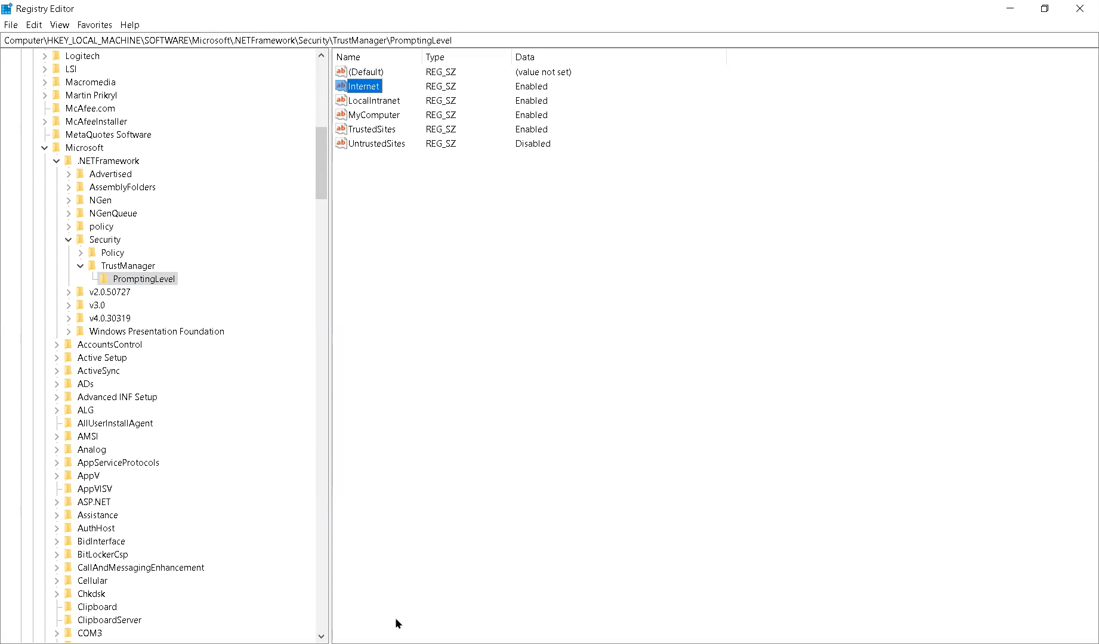